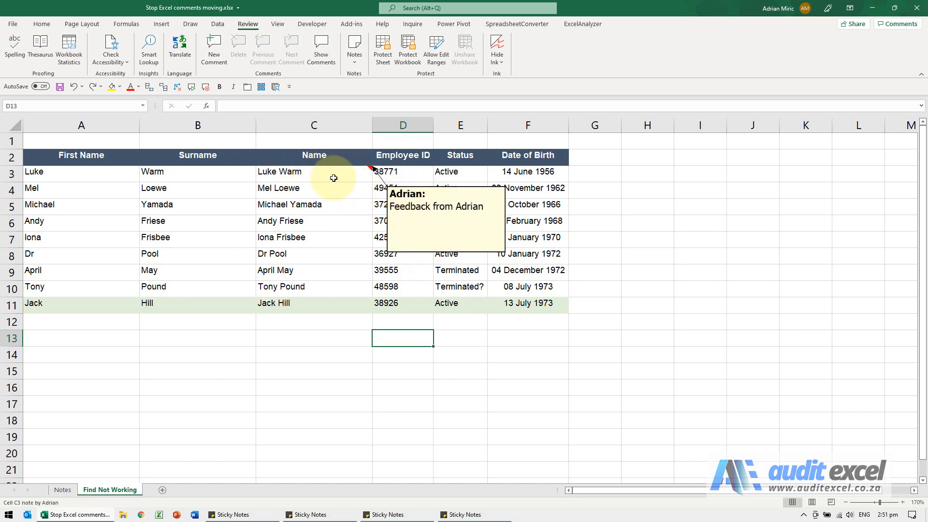
Select the 'Feedback from Adrian' comment note on cell C3 as an object.
click(402, 125)
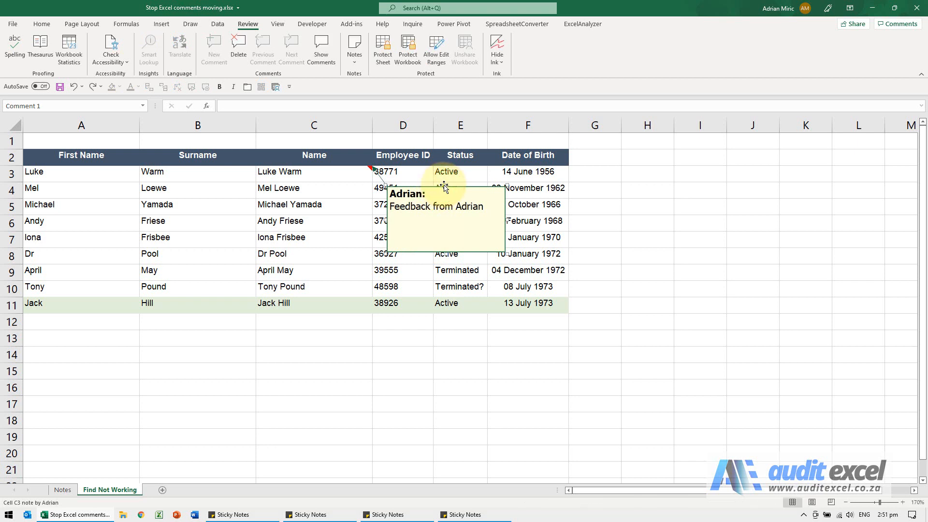
Set the note to 'Don't move or size with cells' in Format Comment Properties and confirm.
right_click(444, 188)
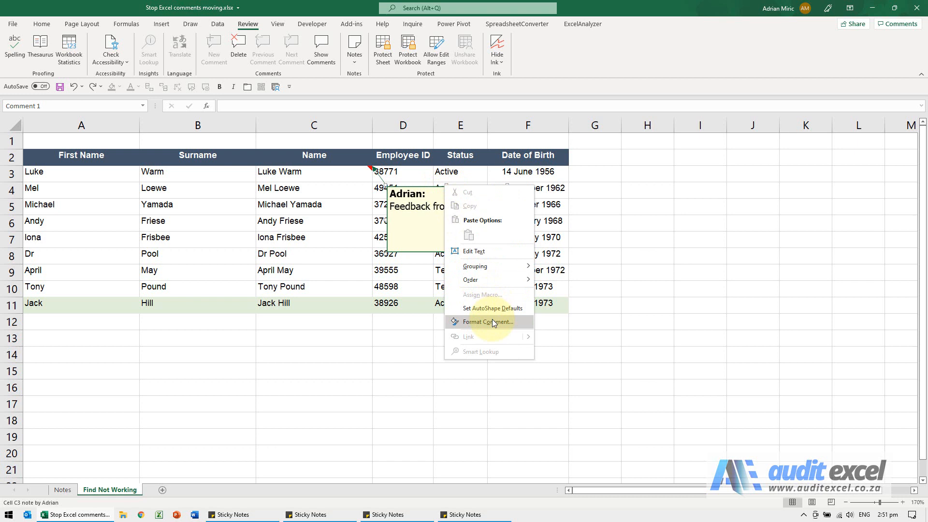
click(488, 321)
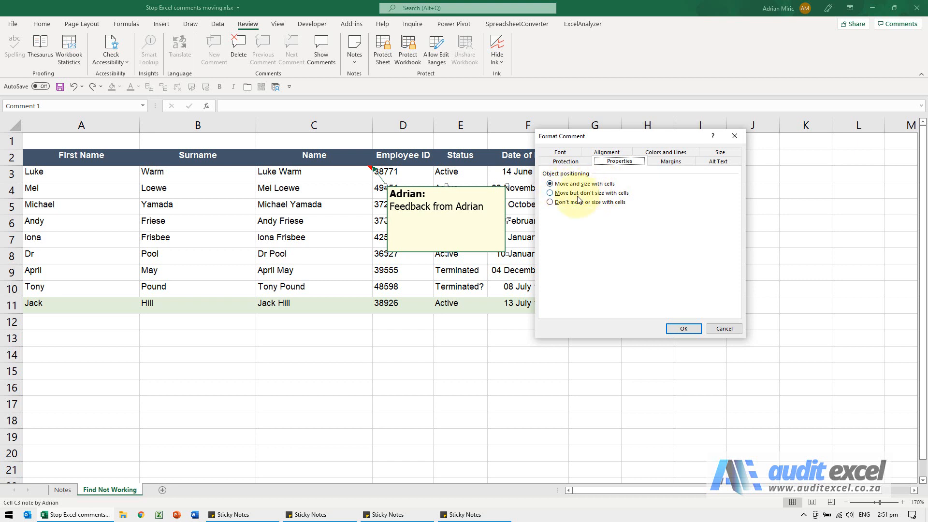
mouse_move(594, 205)
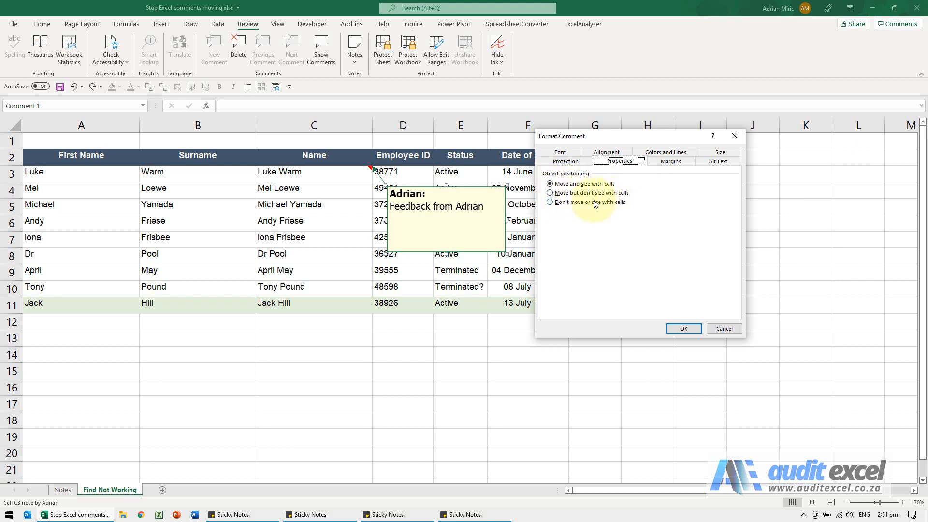
click(550, 202)
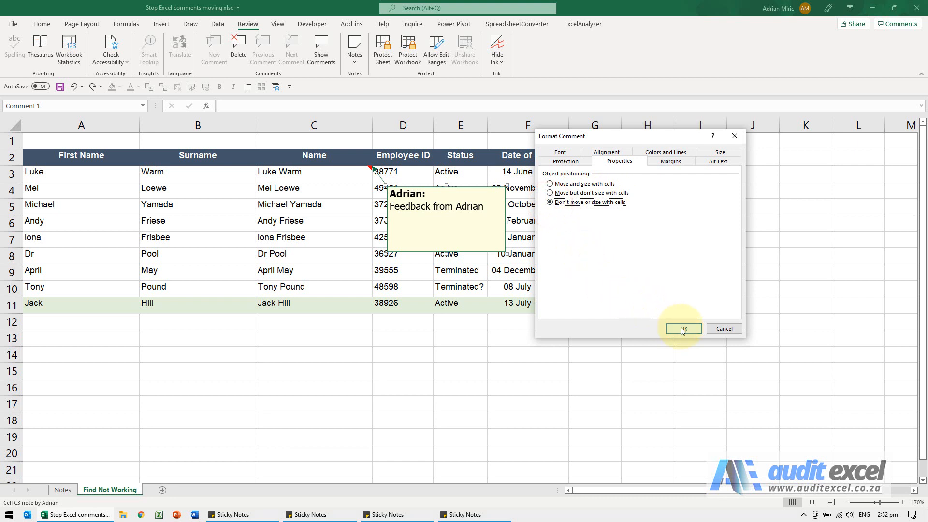
click(681, 328)
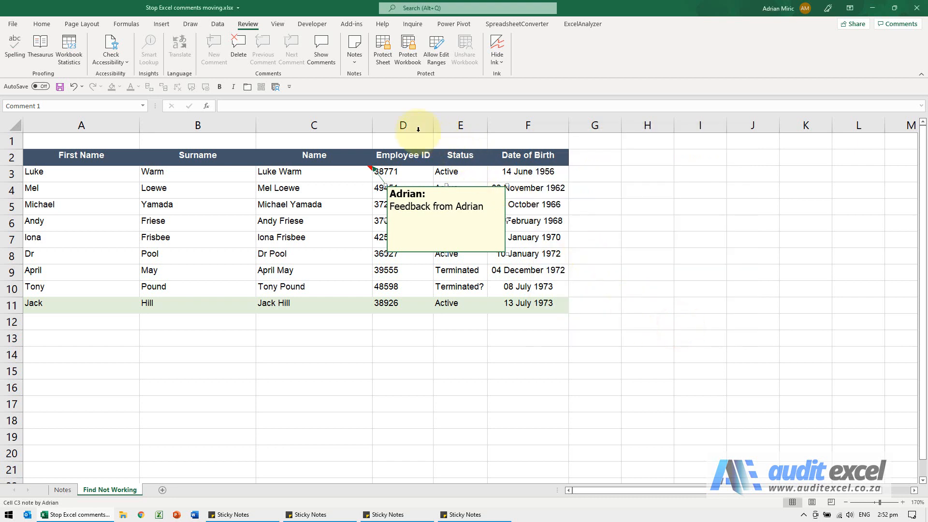